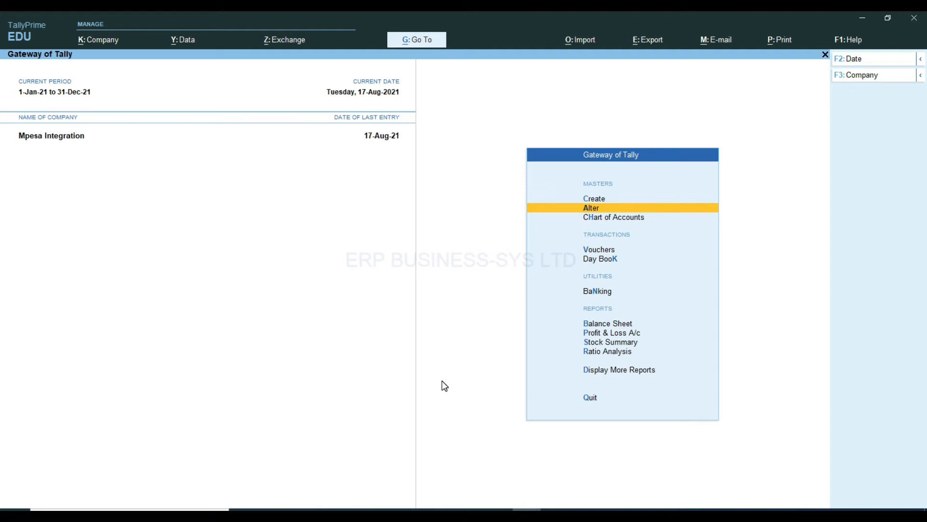
pyautogui.click(590, 208)
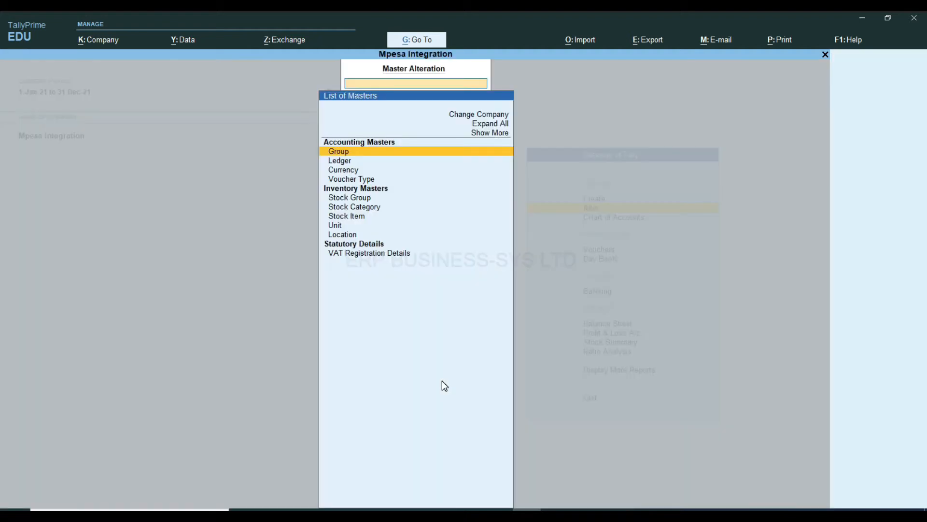
pyautogui.write('Raj')
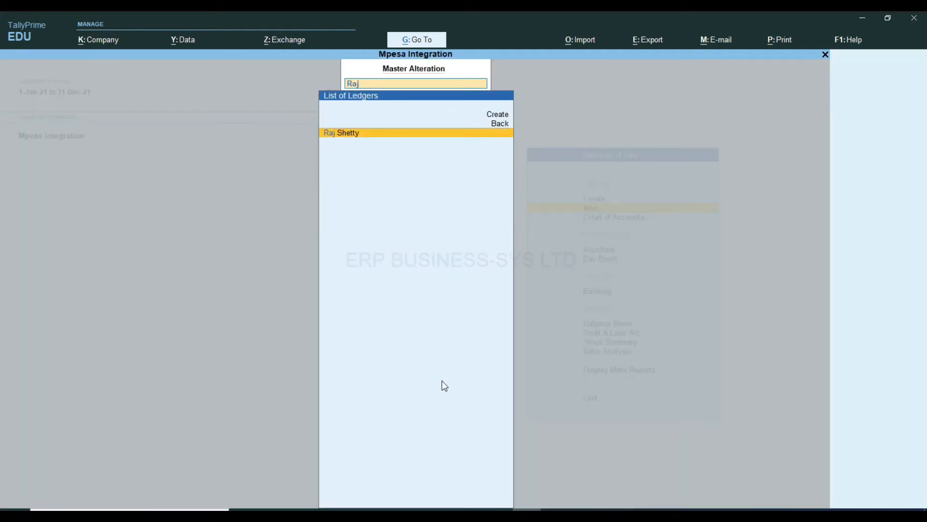
pyautogui.click(341, 132)
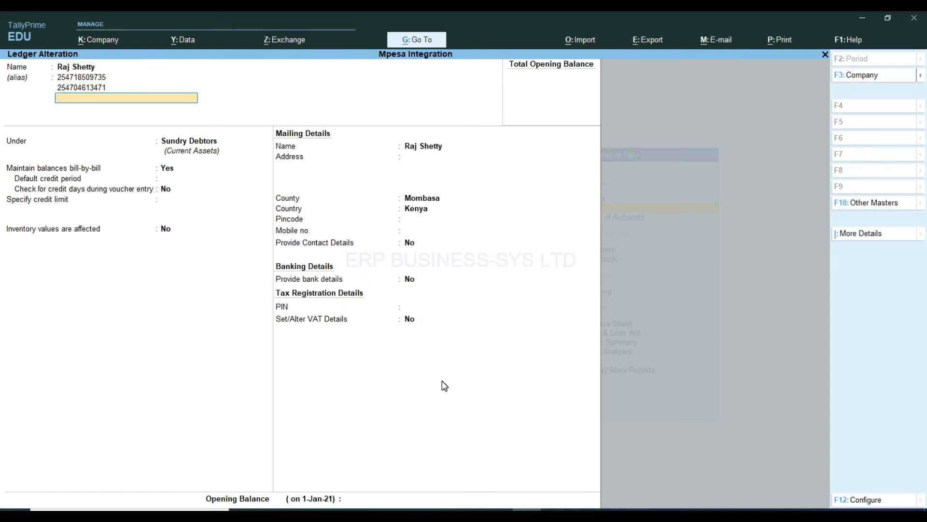
pyautogui.click(126, 98)
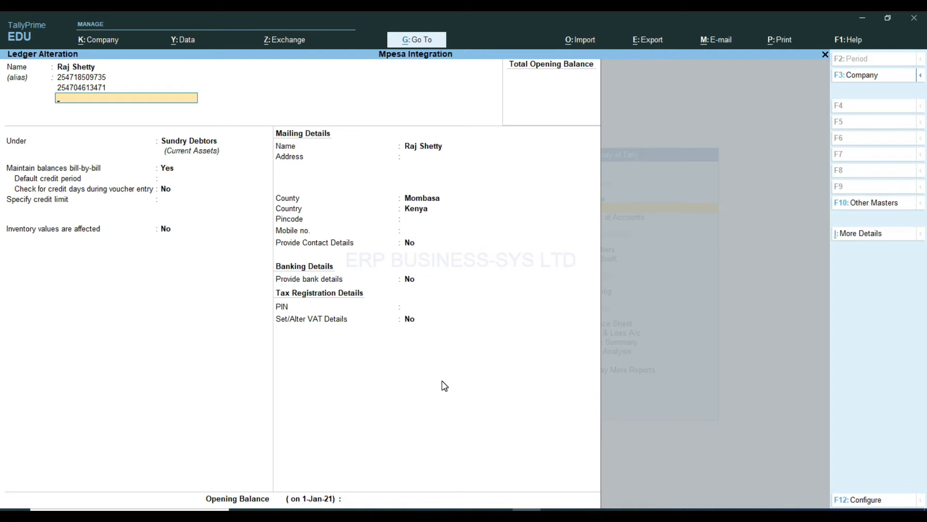
pyautogui.press('Escape')
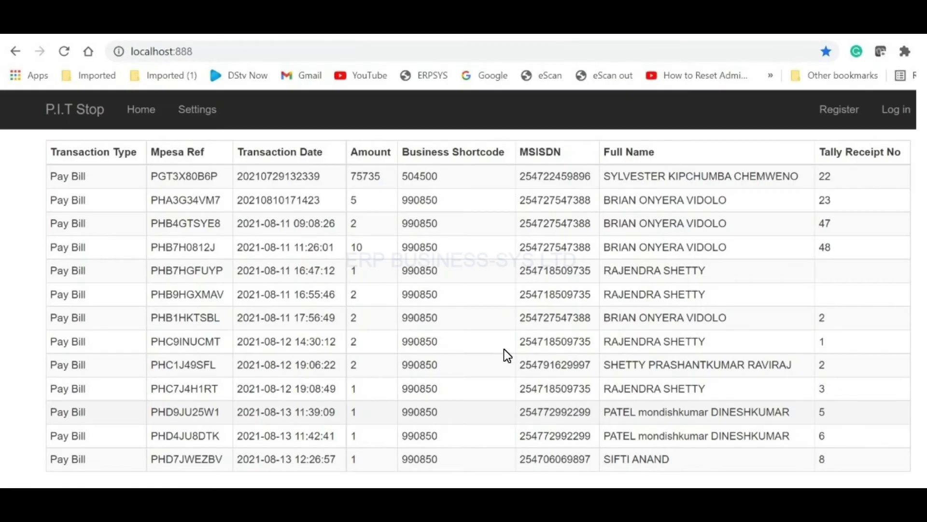
pyautogui.moveTo(503, 355)
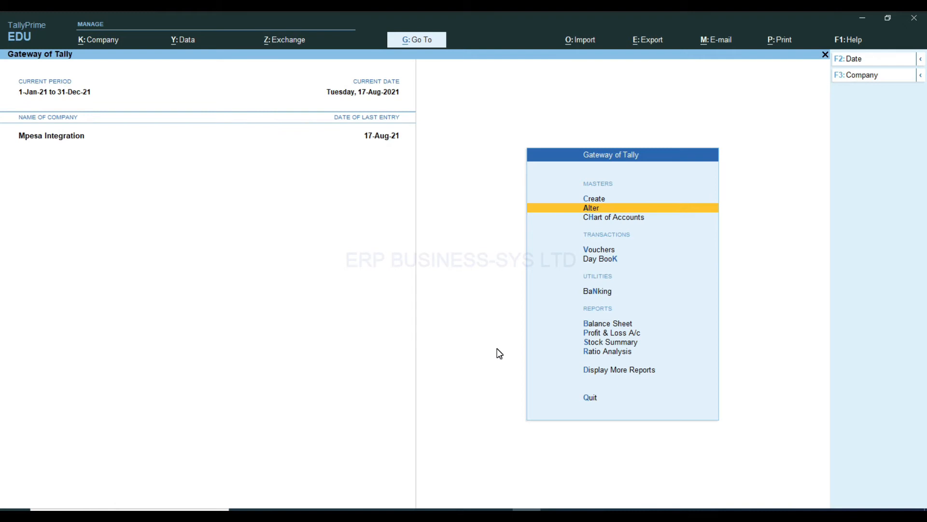
pyautogui.click(618, 369)
pyautogui.write('Raj')
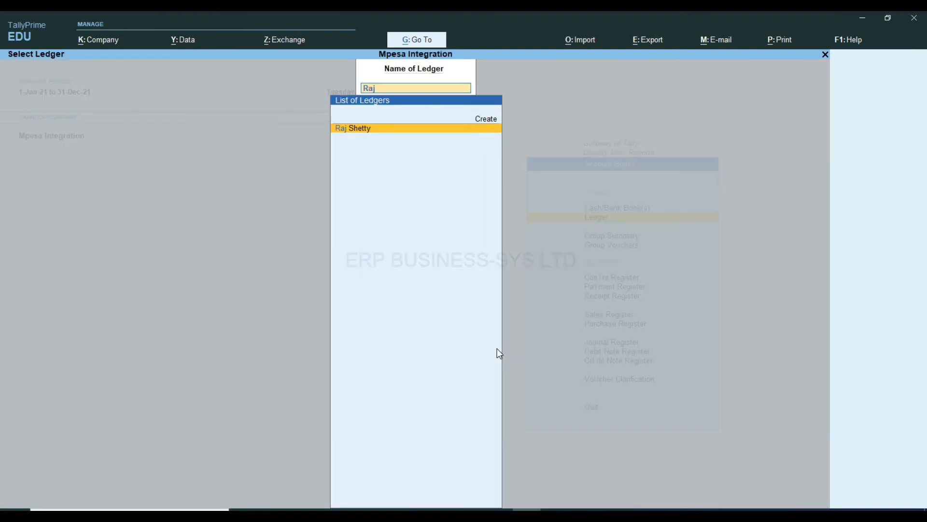
pyautogui.click(353, 127)
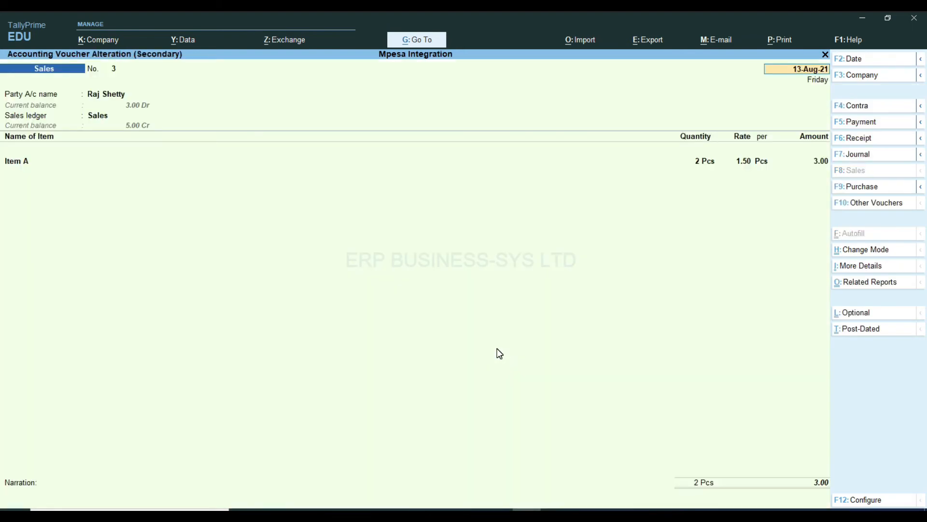
pyautogui.press('Escape')
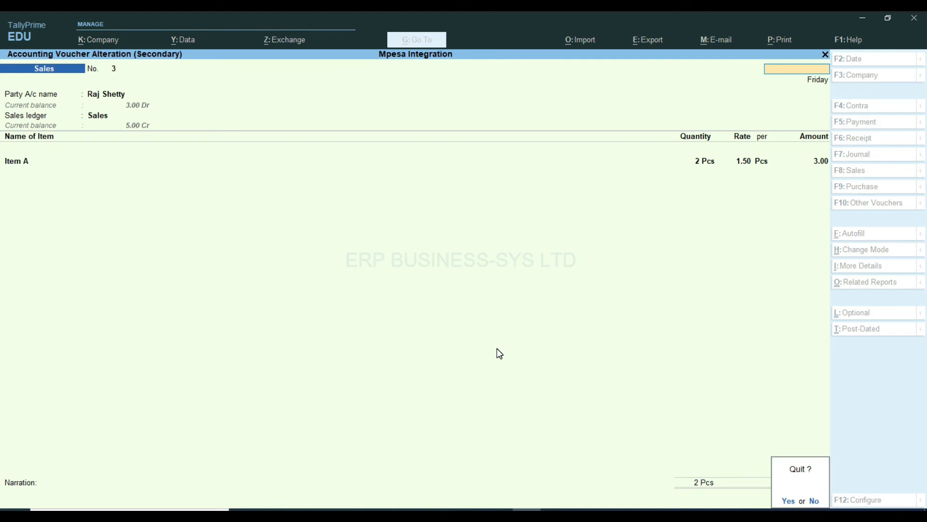